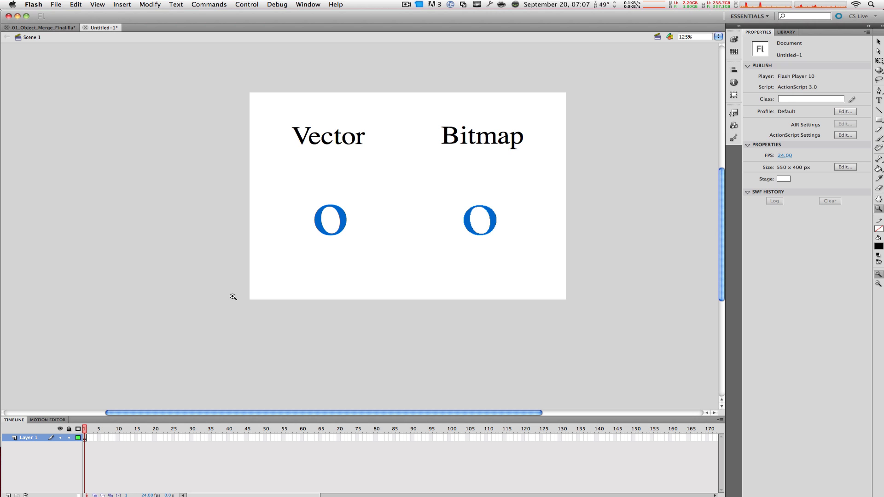
mouse_move(345, 286)
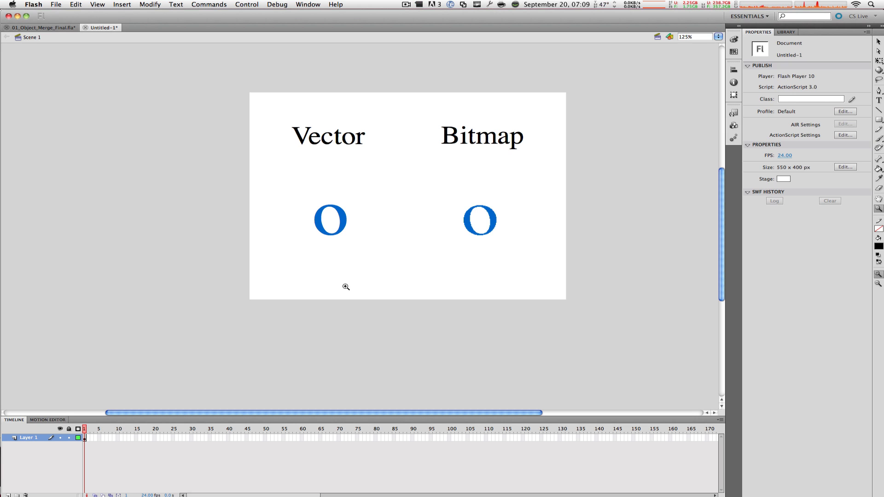
mouse_move(472, 222)
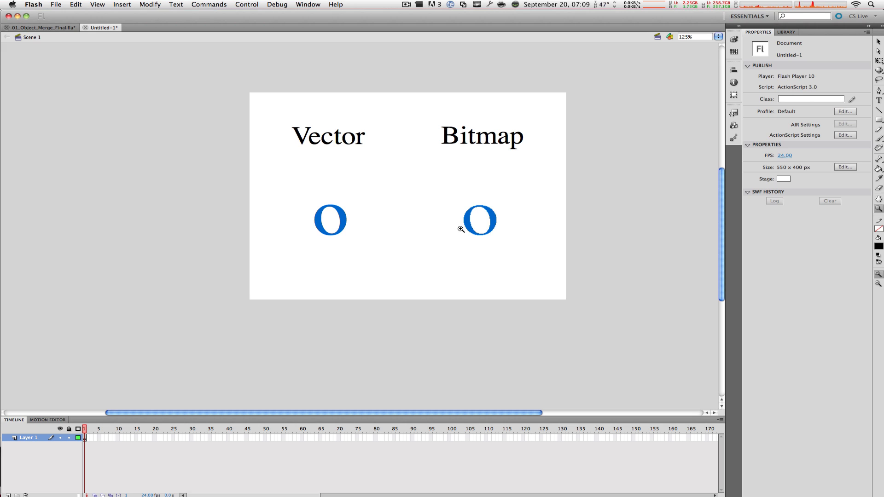
mouse_move(448, 231)
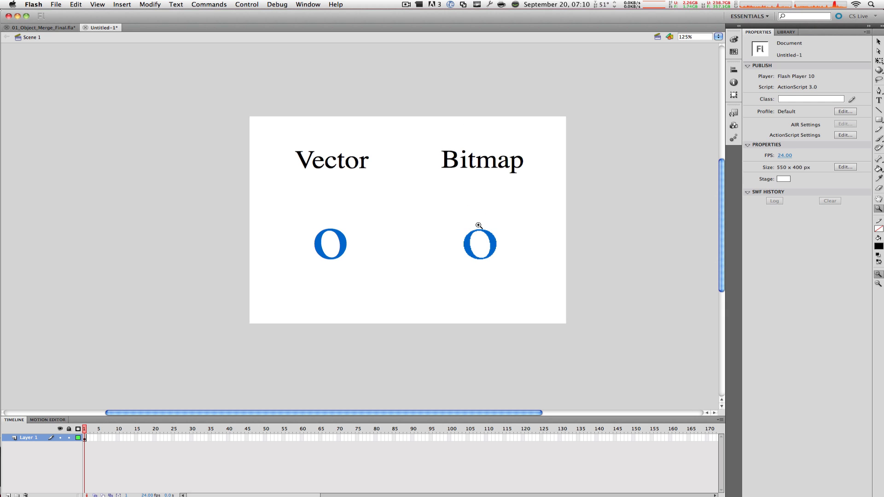
click(478, 226)
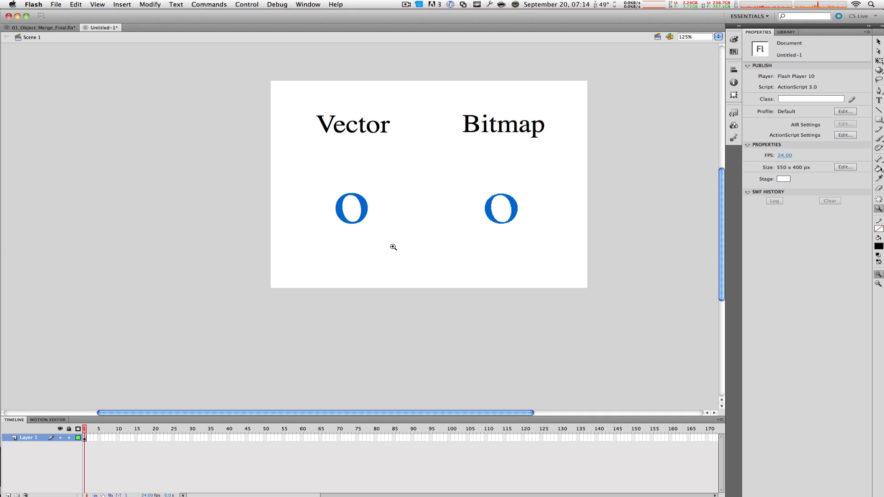
mouse_move(212, 256)
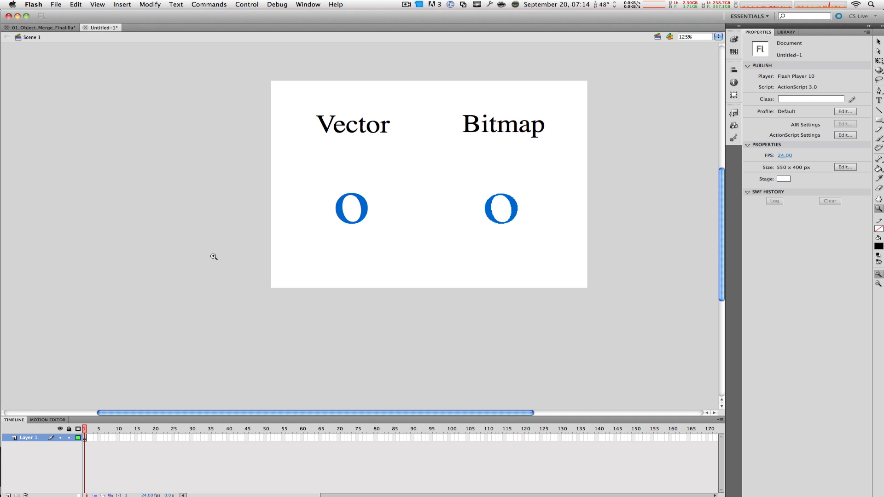